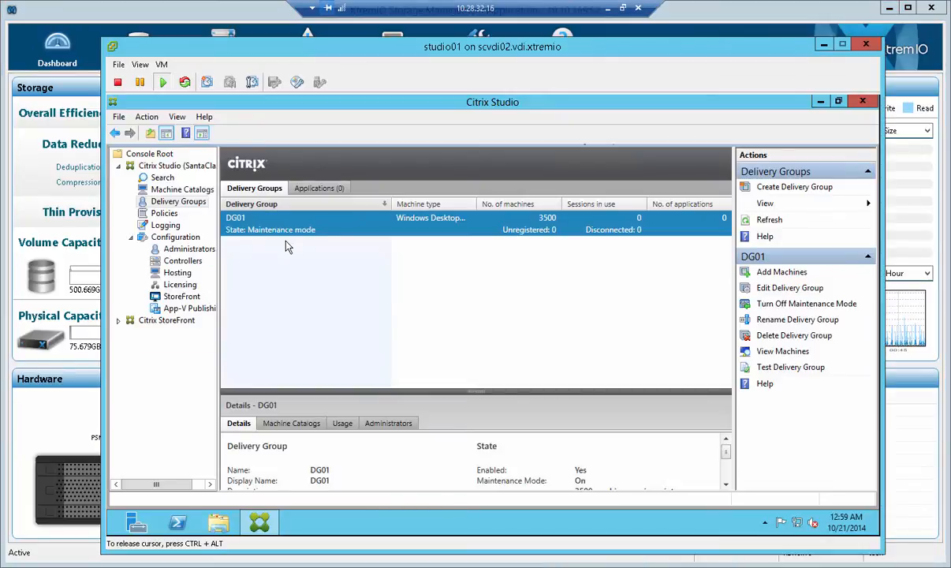
pyautogui.moveTo(527, 233)
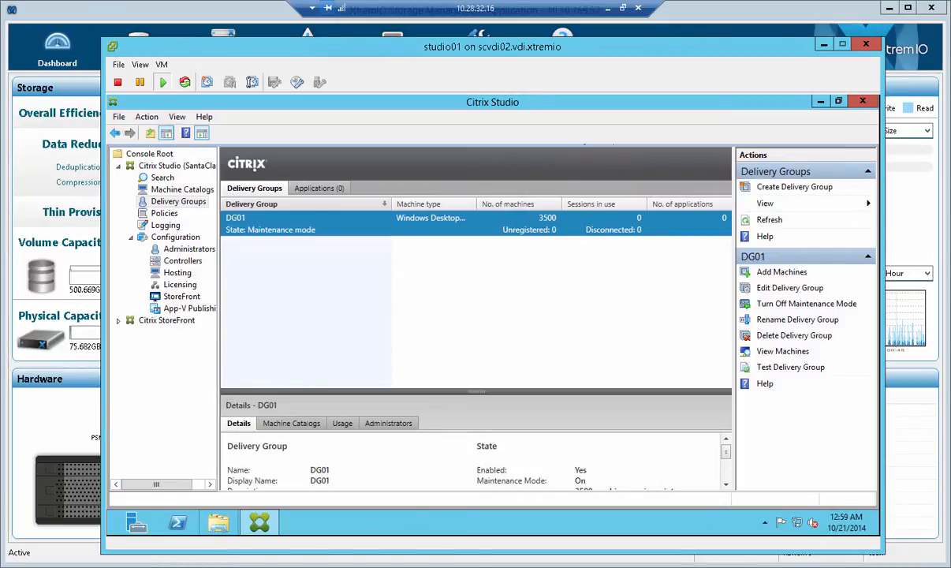
pyautogui.moveTo(556, 502)
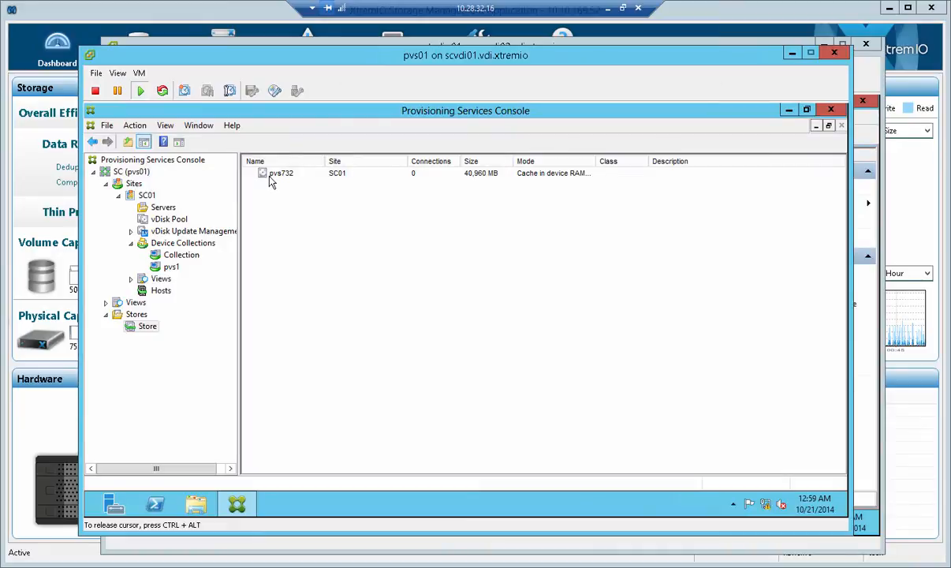
# Show vDisk pvs732's properties from its context menu in the Store
pyautogui.rightClick(280, 172)
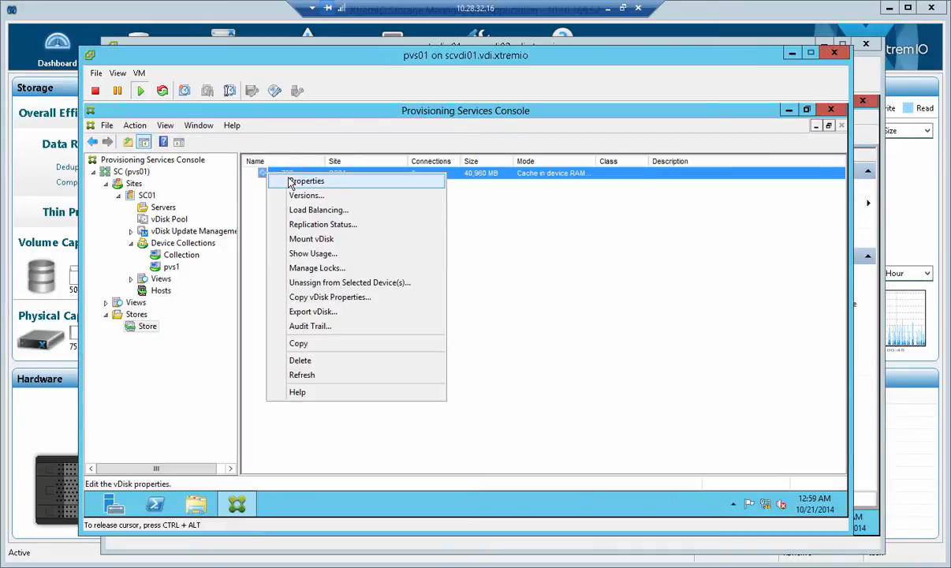
pyautogui.click(302, 180)
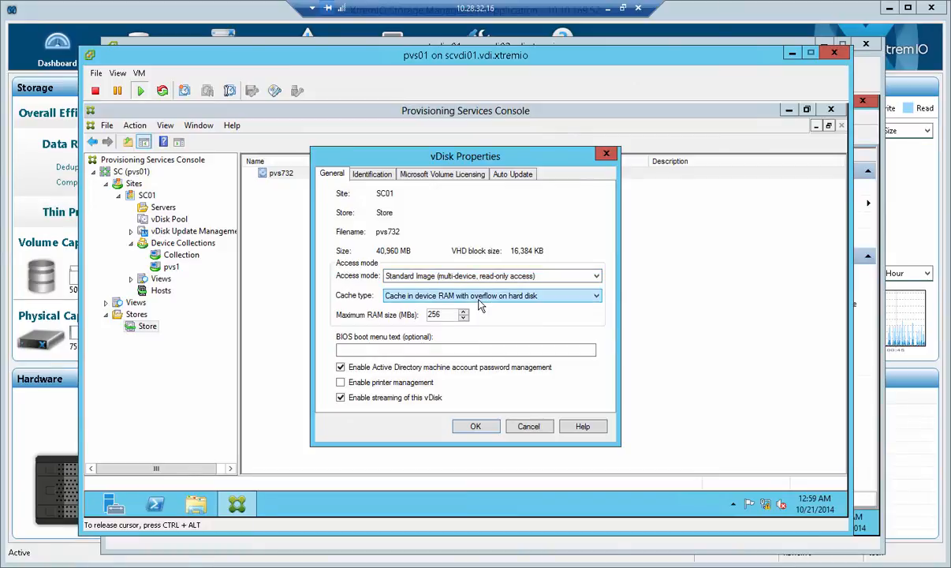
pyautogui.moveTo(478, 315)
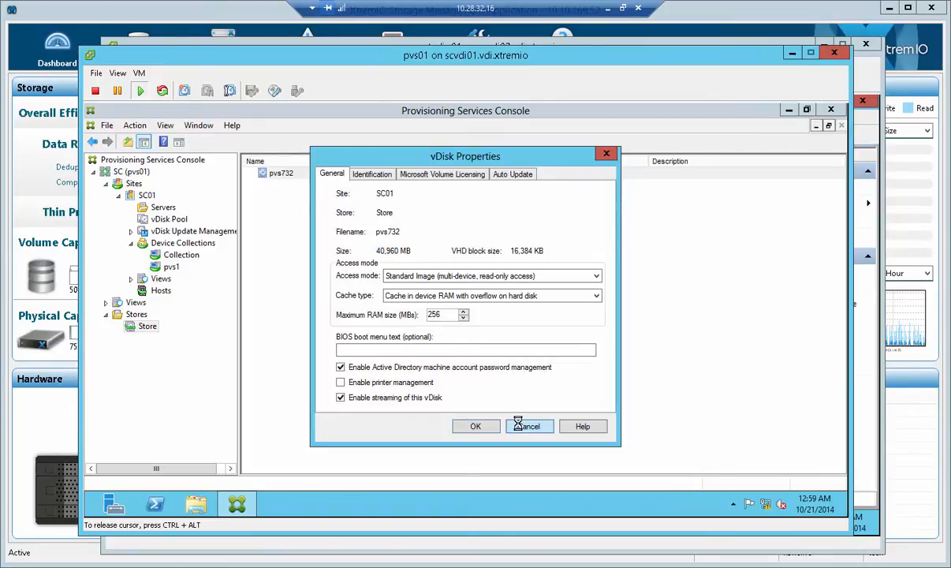
# Cancel the vDisk Properties dialog and show VDI_Cluster's Virtual Machines list in vSphere
pyautogui.click(530, 426)
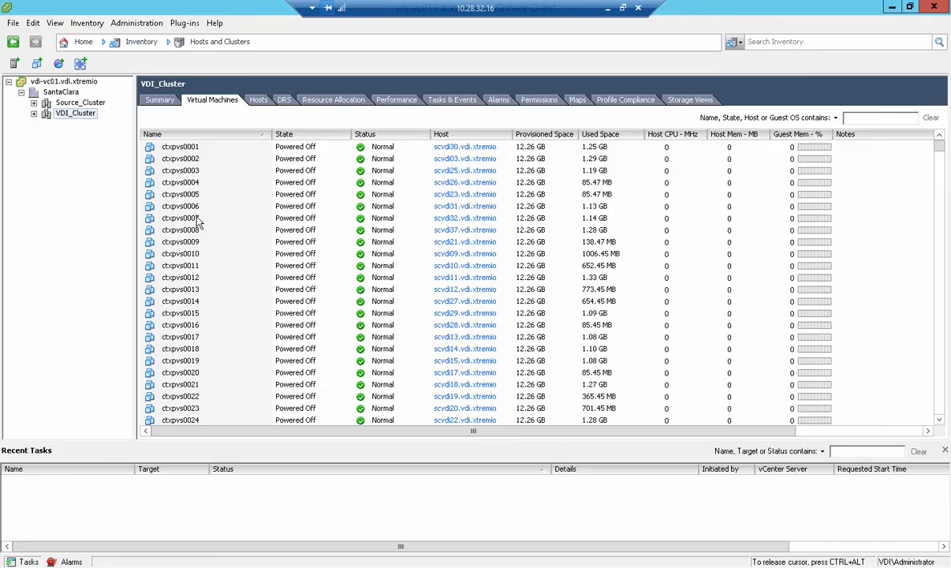
pyautogui.click(180, 146)
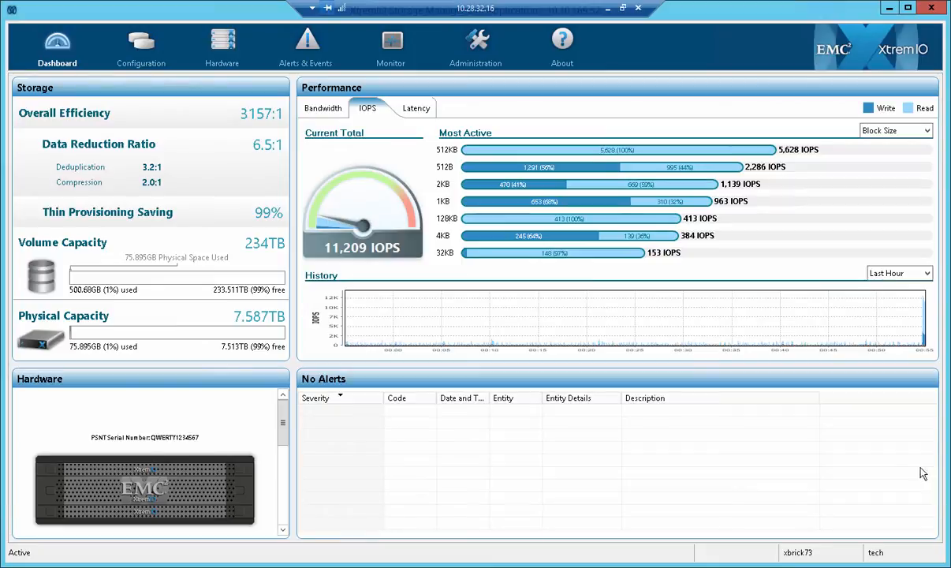
pyautogui.moveTo(410, 487)
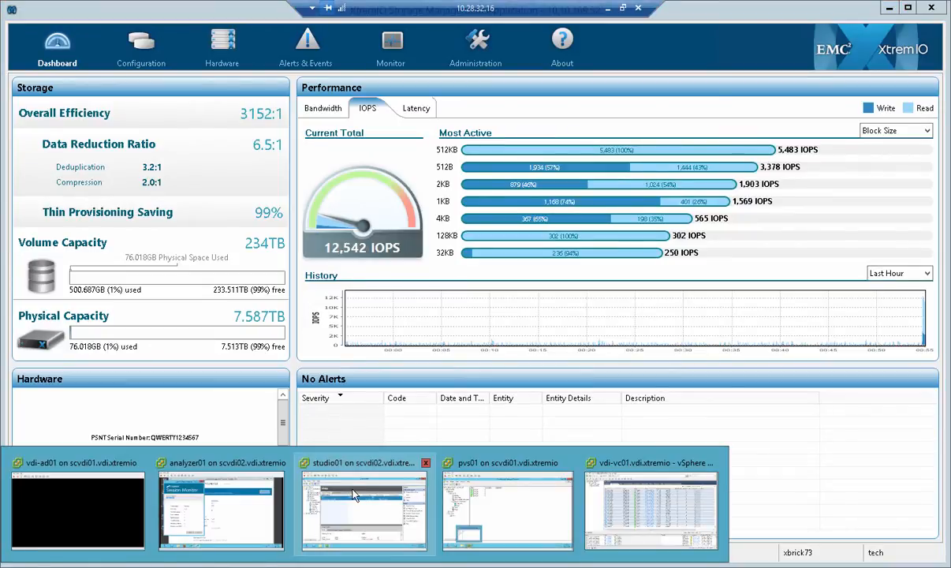
pyautogui.click(356, 511)
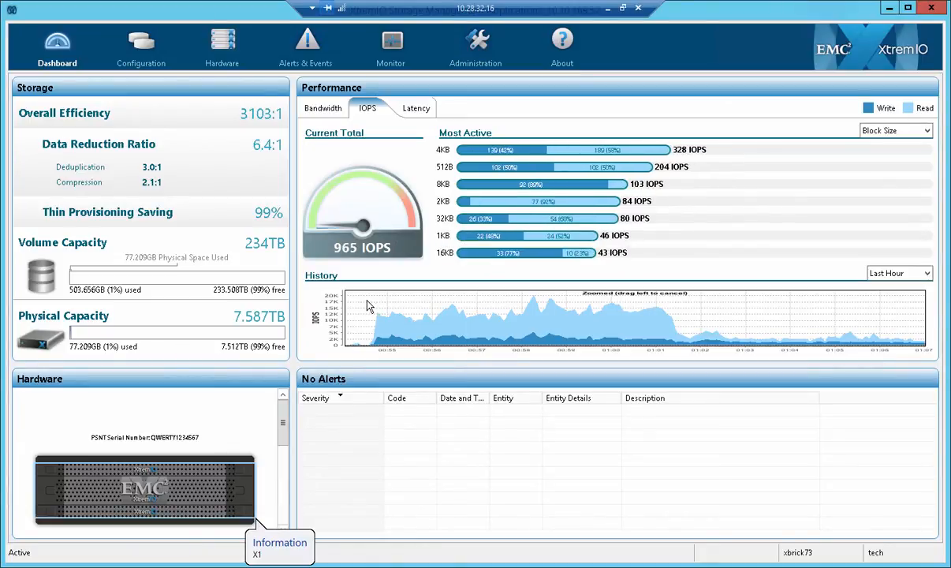
pyautogui.moveTo(364, 303)
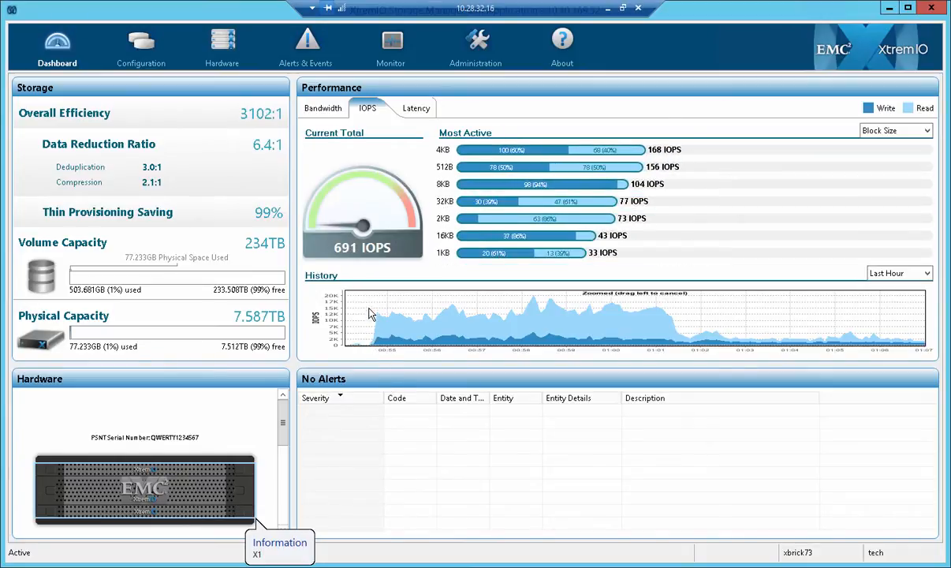
# Zoom the IOPS history chart in on the recent activity peak
pyautogui.moveTo(355, 315); pyautogui.dragTo(666, 316)
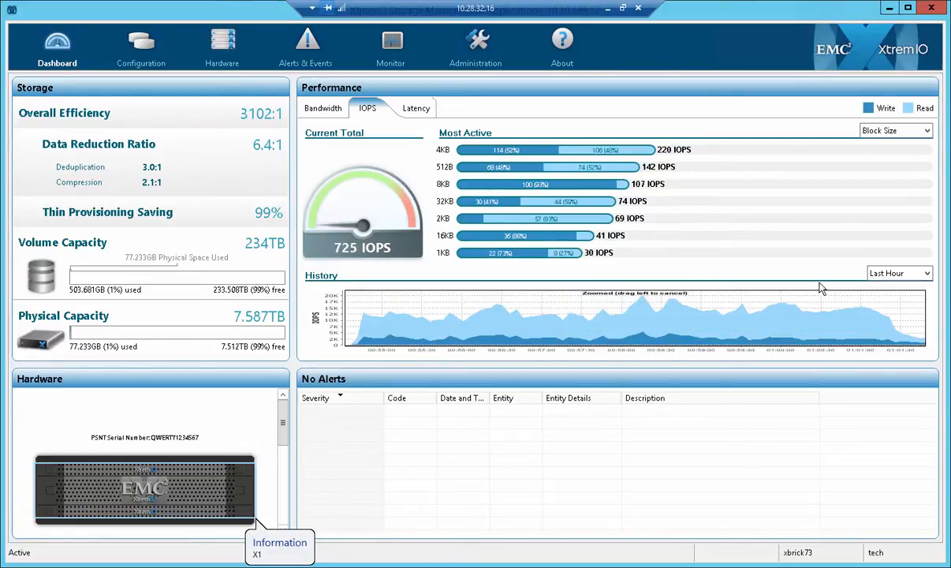
pyautogui.moveTo(503, 337)
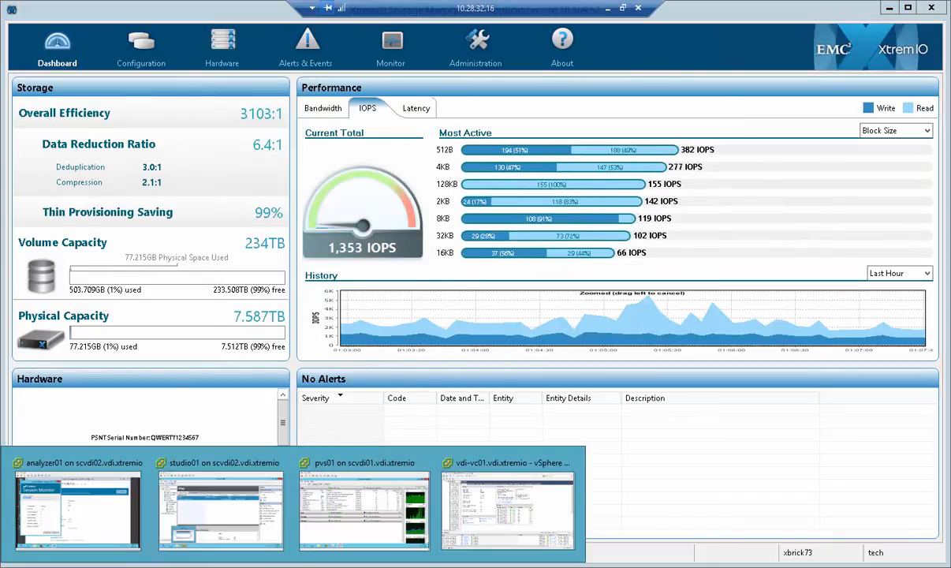
pyautogui.moveTo(236, 520)
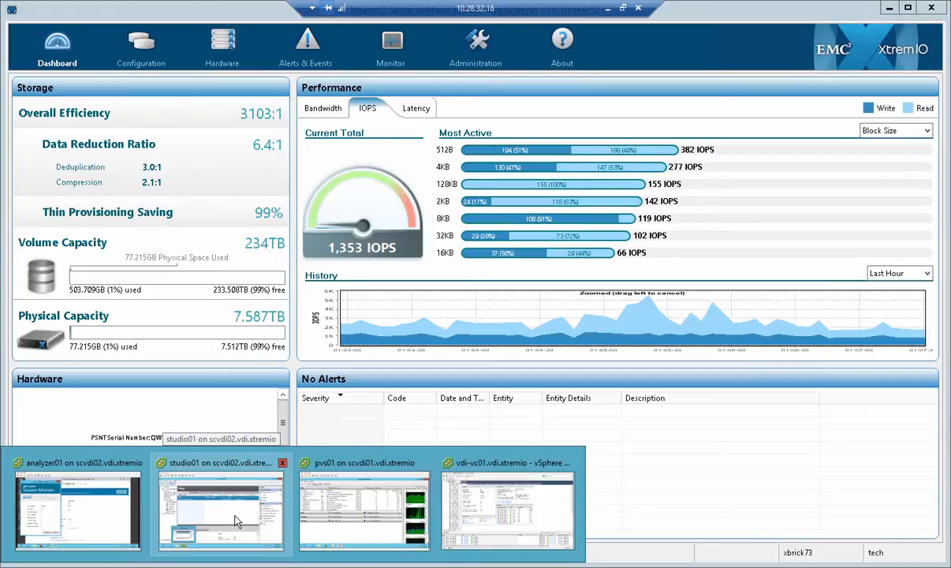
pyautogui.click(221, 520)
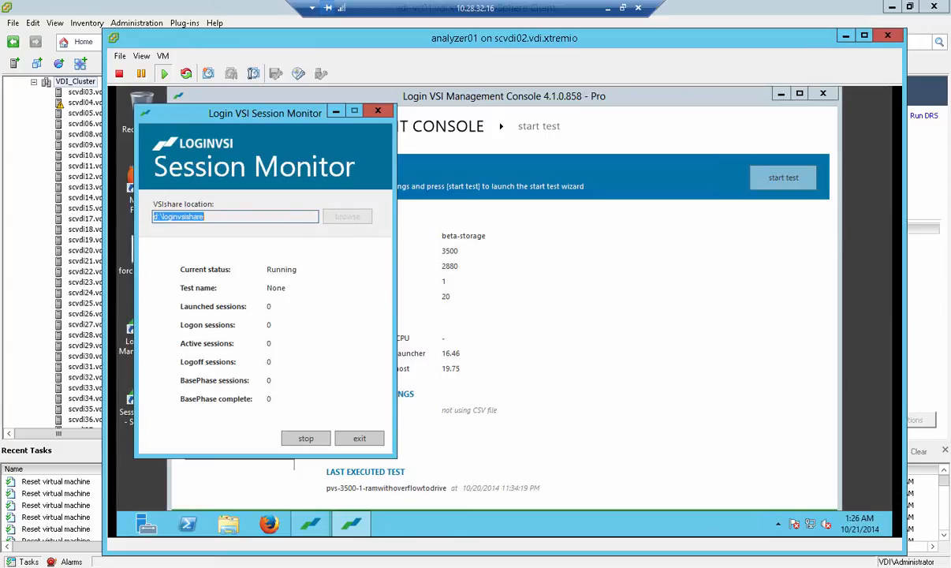
pyautogui.moveTo(757, 413)
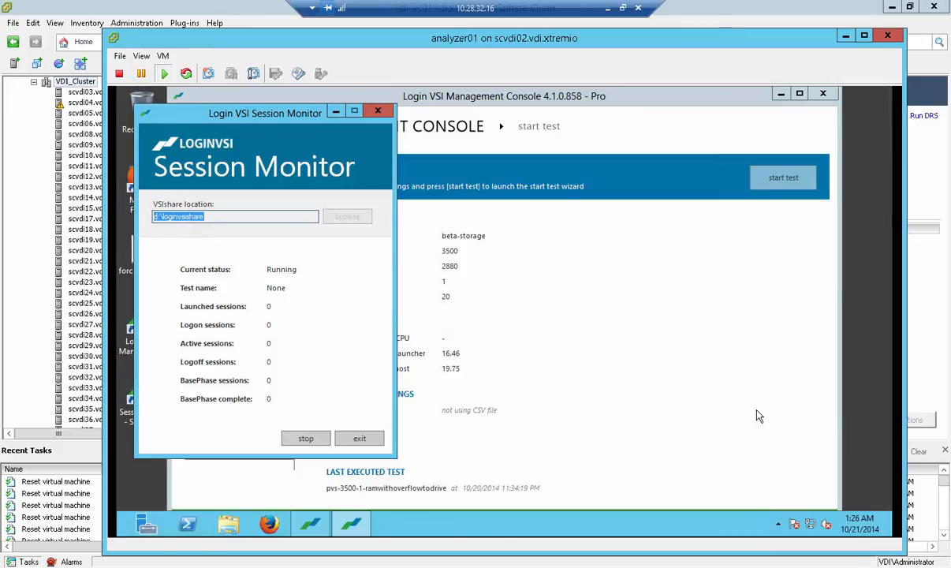
# Show the Session Monitor for the running 3500-session beta-storage test
pyautogui.click(379, 112)
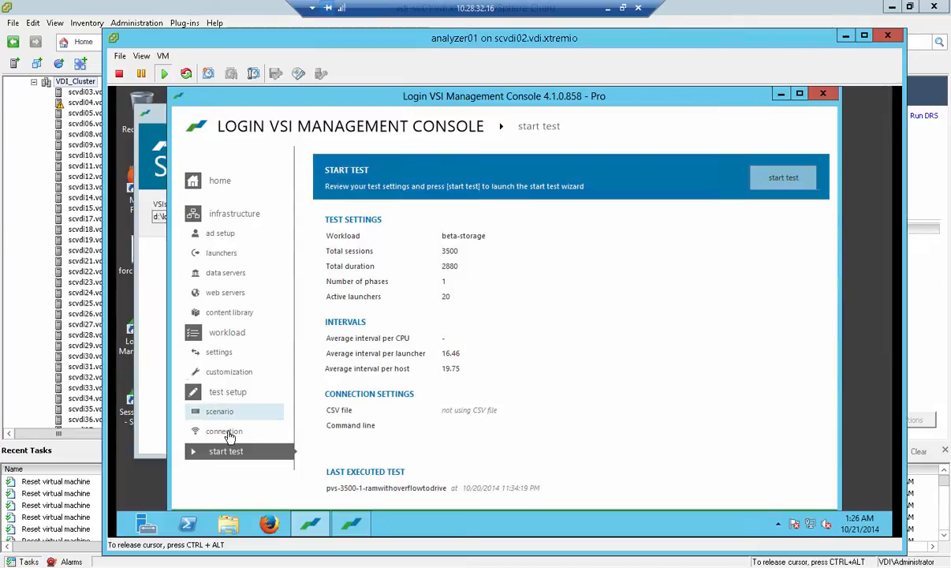
# Show the scenario page listing beta-storage Phase 1 with 3500 sessions and 2880 launch window
pyautogui.click(221, 410)
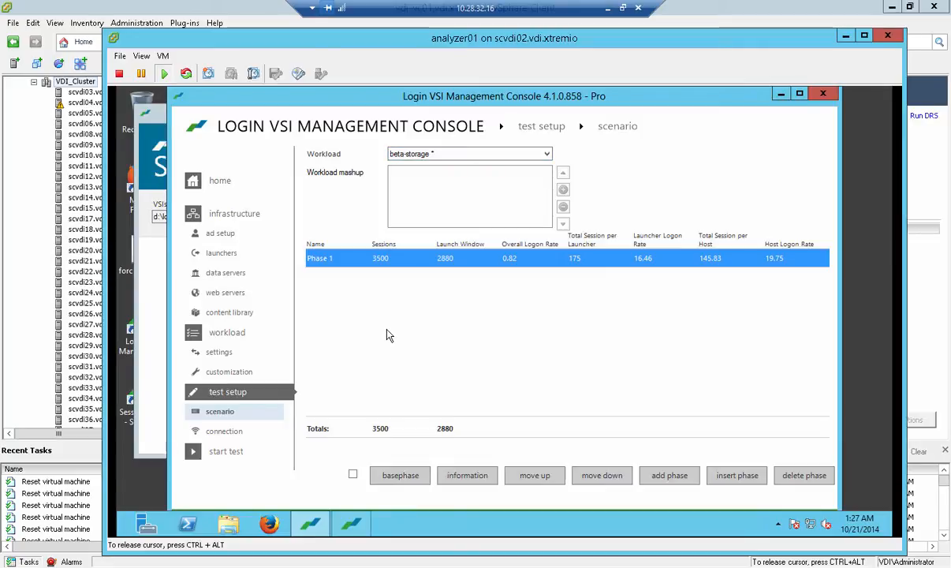
pyautogui.moveTo(432, 156)
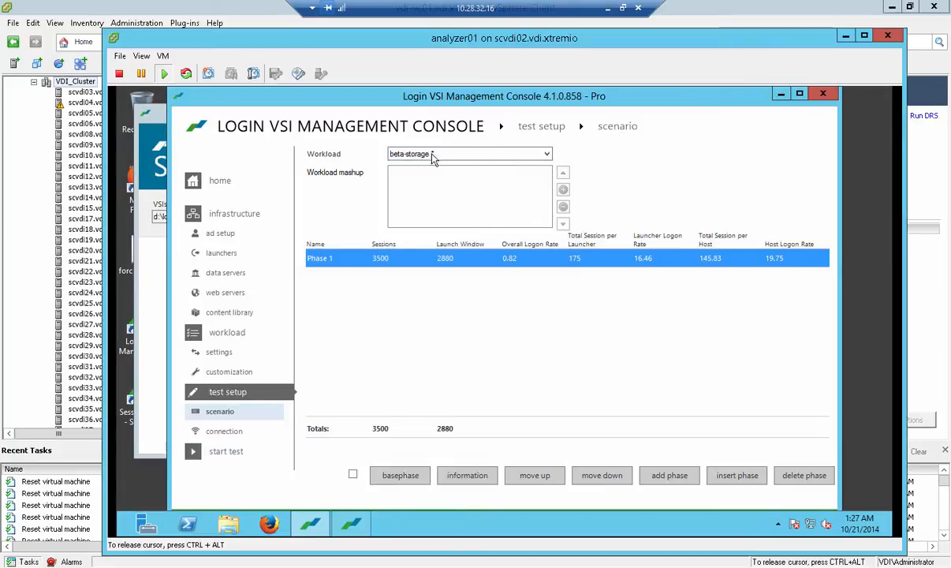
pyautogui.moveTo(389, 268)
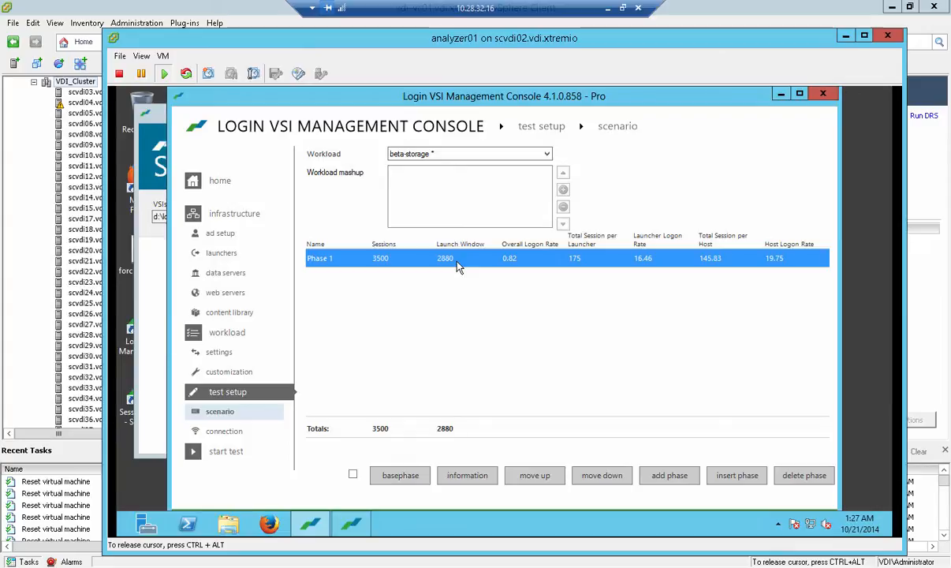
pyautogui.moveTo(451, 271)
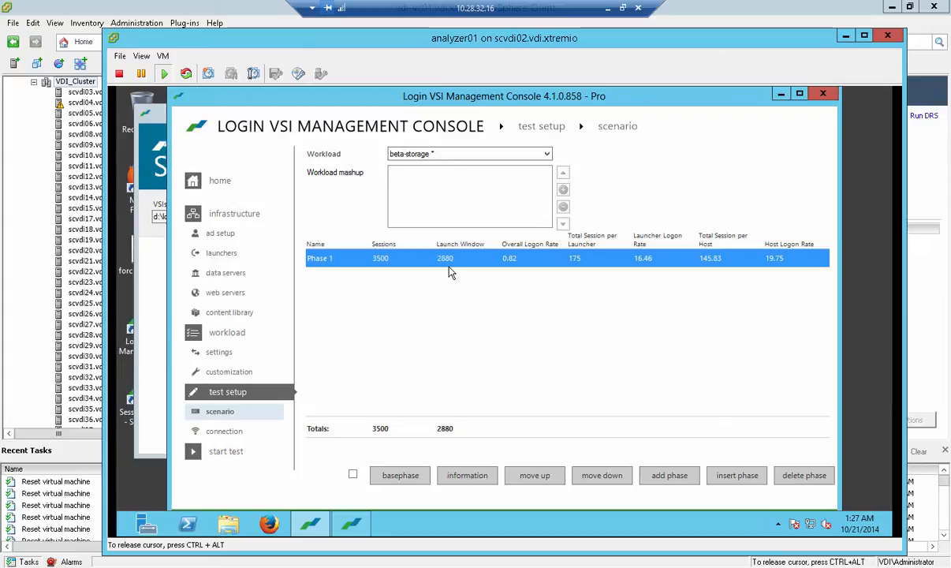
pyautogui.moveTo(231, 451)
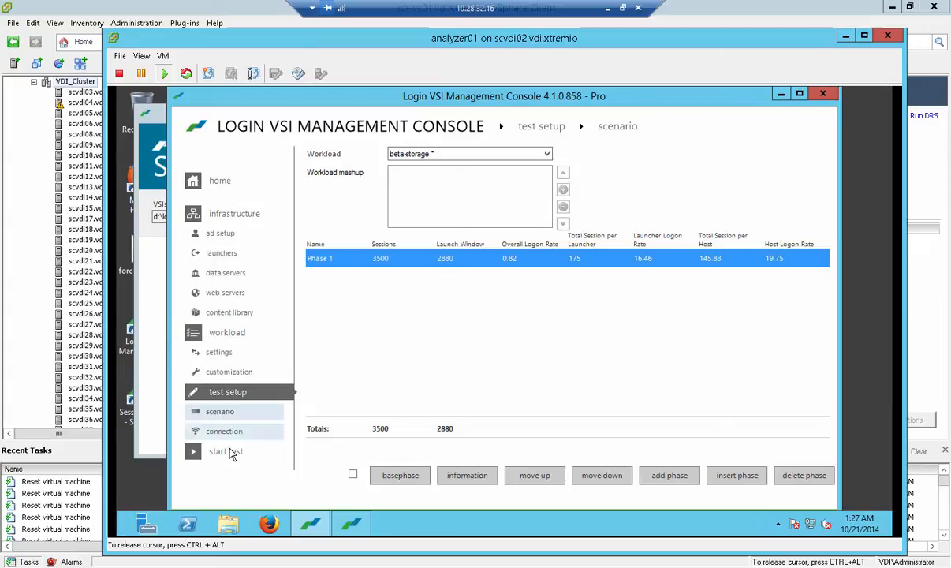
# Launch a new test named pvs-3500-1-ramwithoverflowtodrive from the start test wizard
pyautogui.click(226, 451)
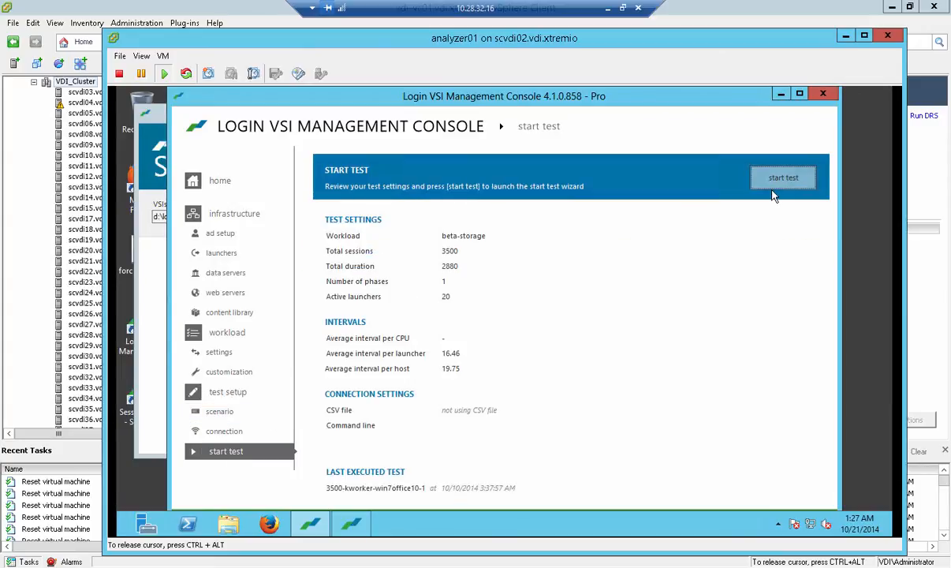
pyautogui.click(782, 176)
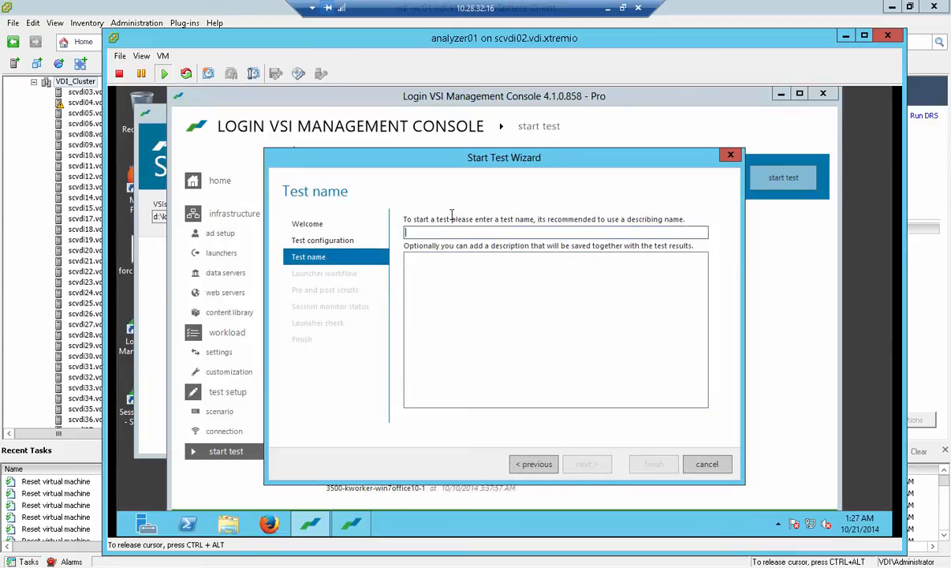
pyautogui.write('pvs-3500-1-ramwithoverflowtodrive')
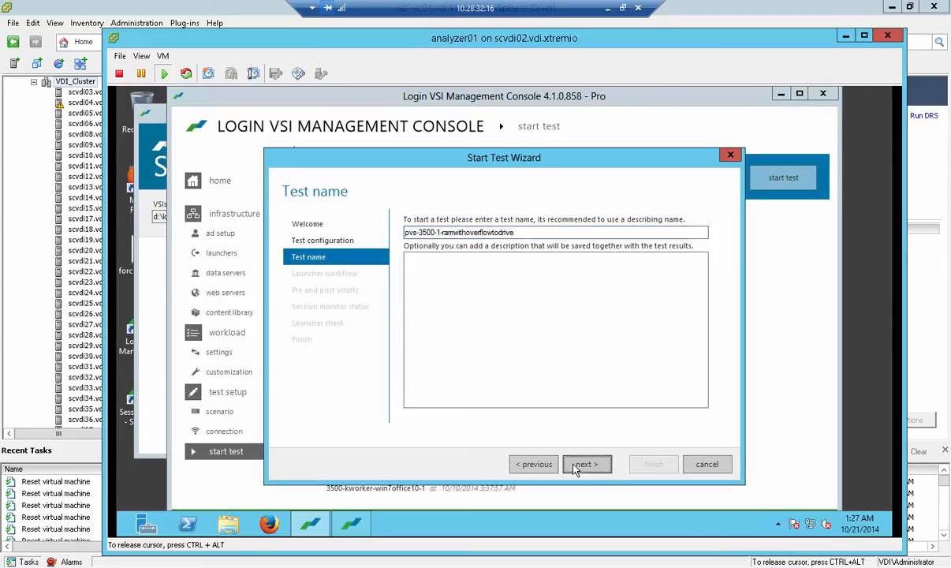
pyautogui.click(587, 464)
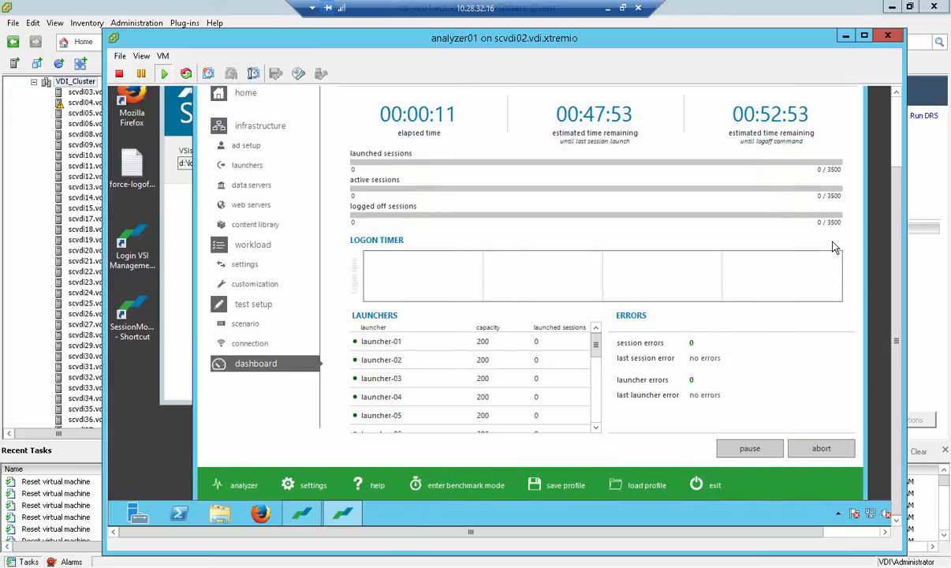
pyautogui.moveTo(812, 167)
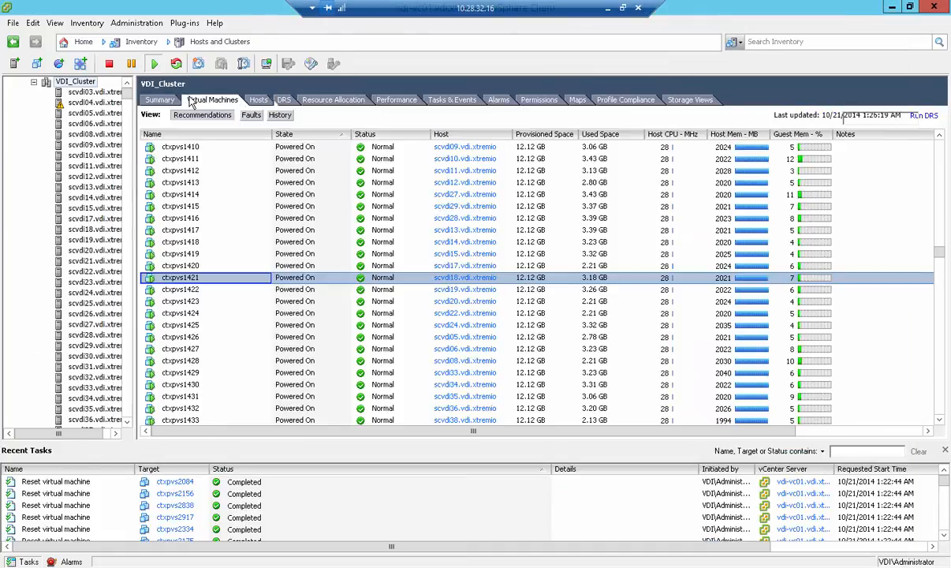
# Open the console of a powered-on ctxpvs VM in VDI_Cluster
pyautogui.click(212, 99)
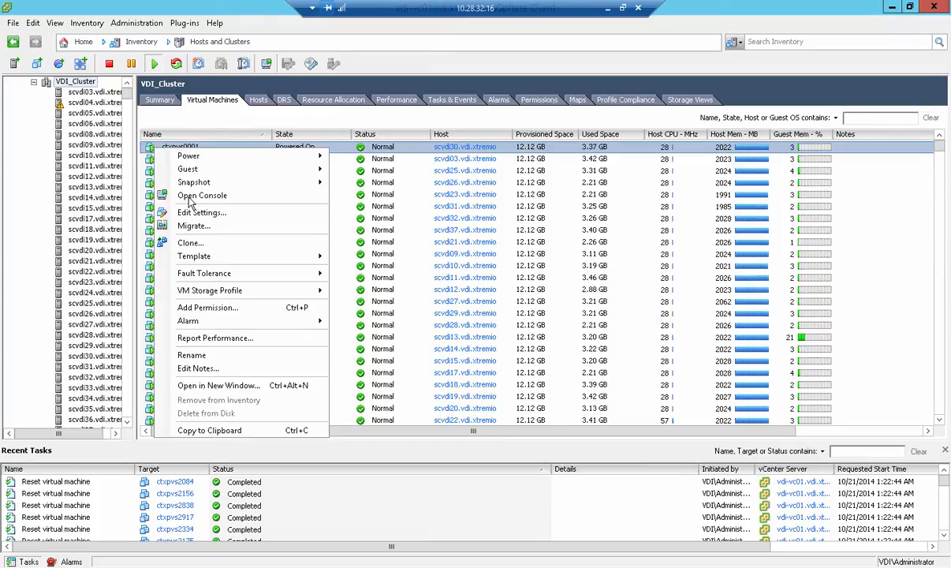
pyautogui.click(202, 195)
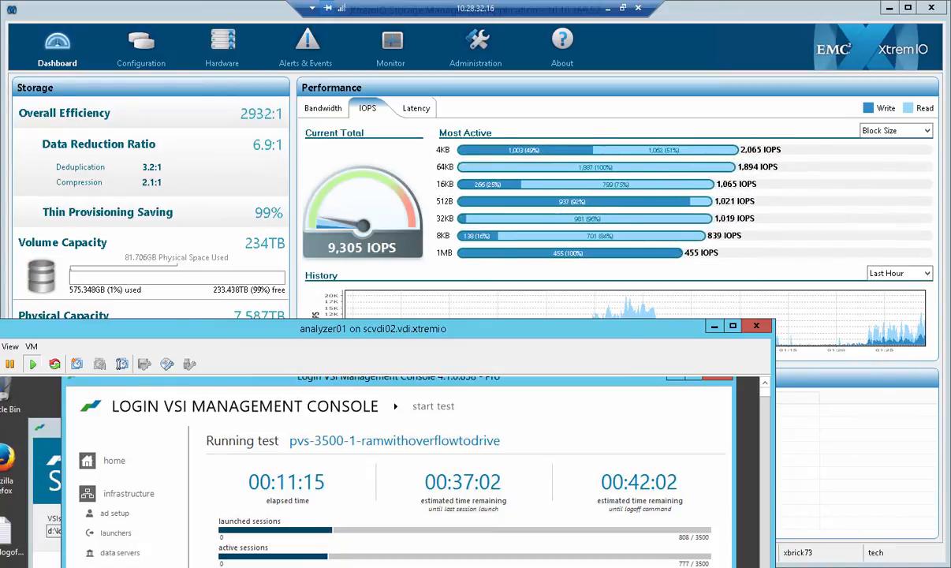
# Bring the XtremIO dashboard forward to watch IOPS climb toward 29,077
pyautogui.click(757, 325)
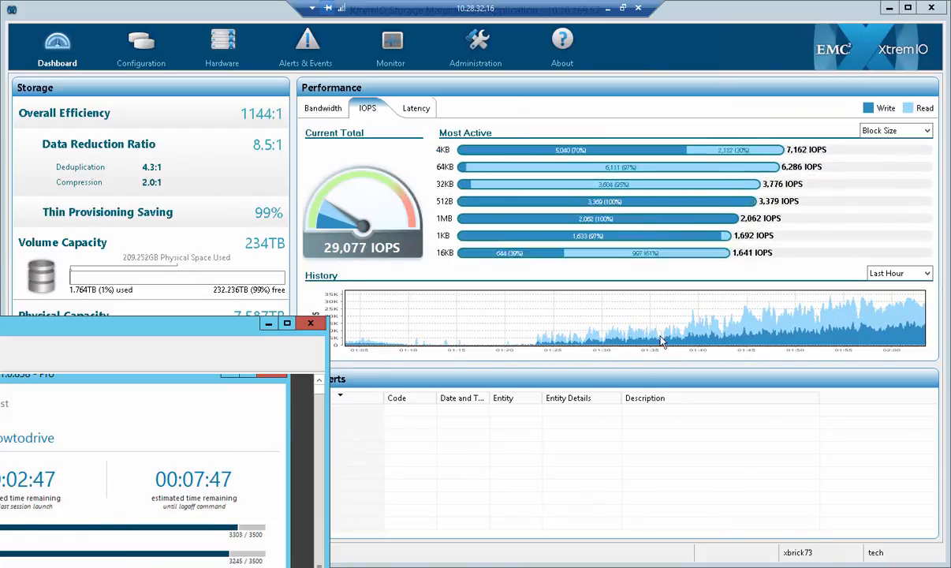
pyautogui.moveTo(912, 318)
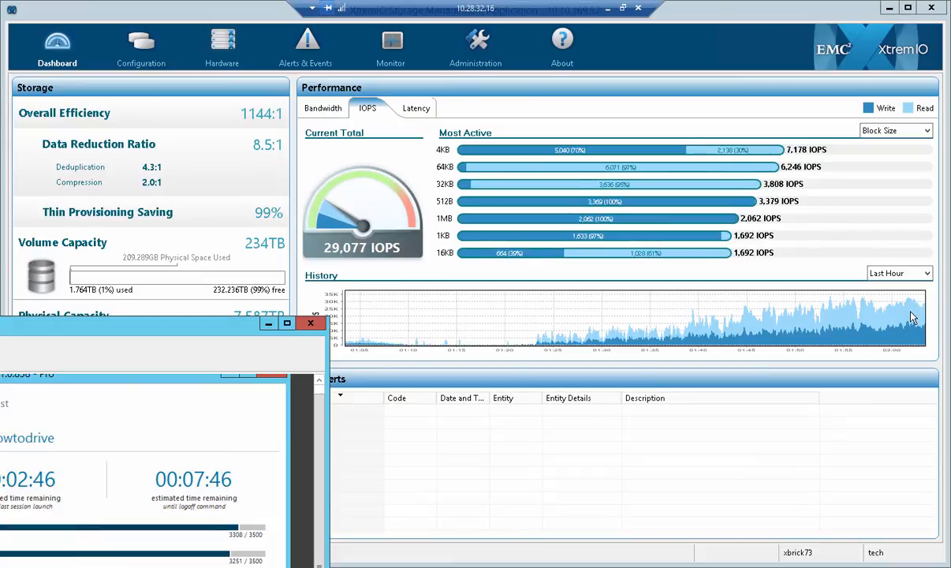